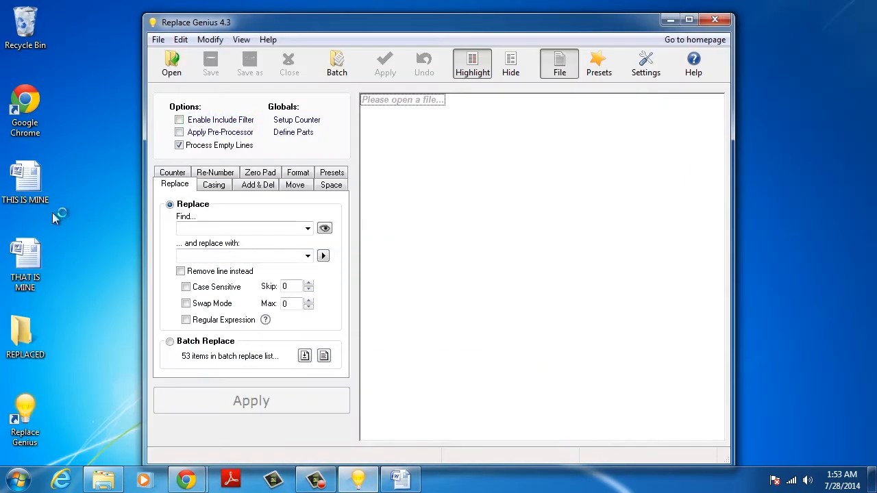
# Open the THAT IS MINE Word document from the desktop.
pyautogui.click(400, 480)
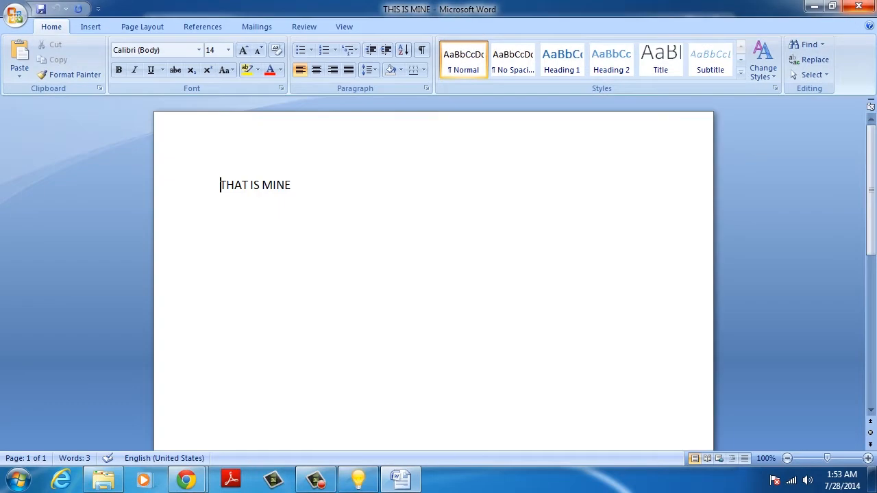
# Download the Replace Genius installer, allow it to run and accept its licence to continue setup.
pyautogui.click(186, 480)
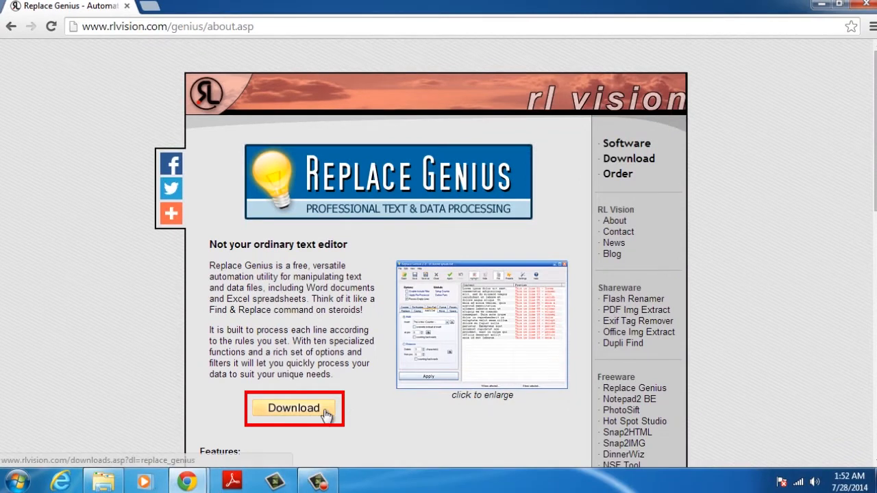
pyautogui.click(293, 409)
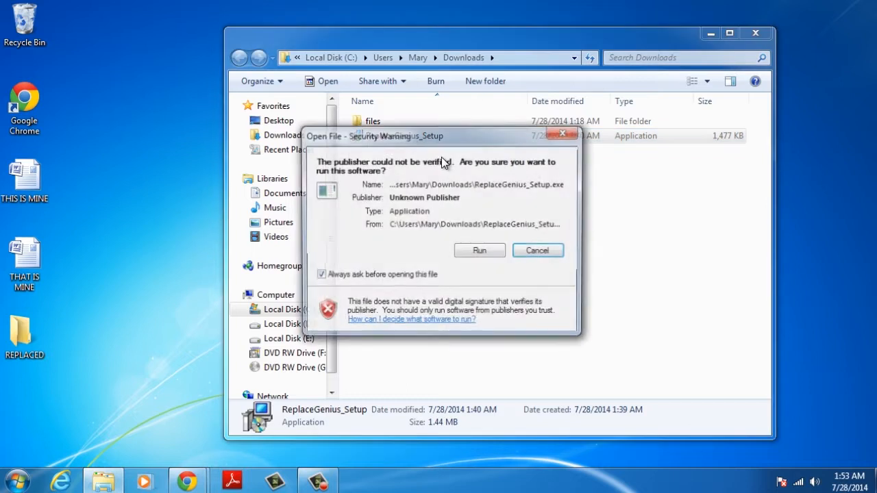
pyautogui.click(480, 249)
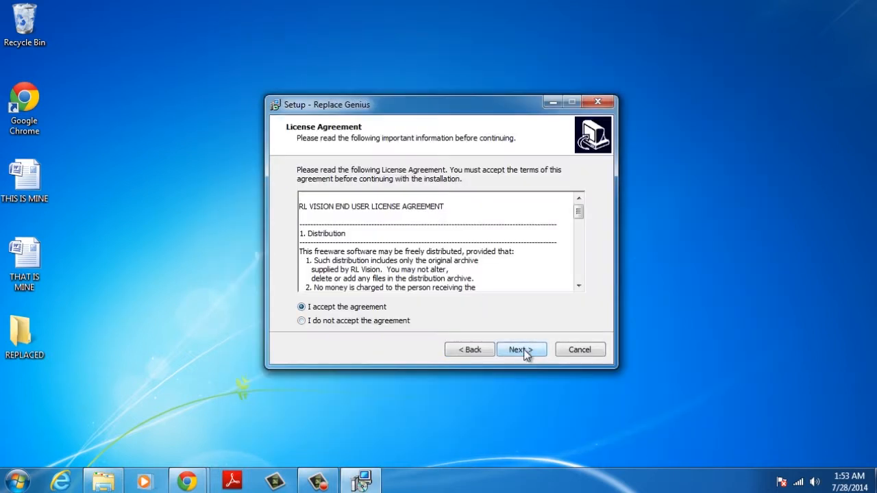
pyautogui.click(521, 349)
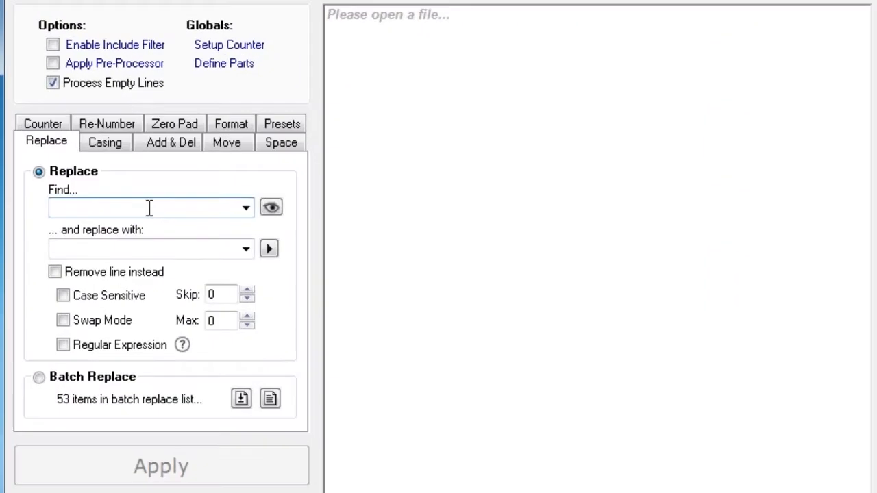
# Enter MINE as the Find text with YOURS as its replacement.
pyautogui.write('MINE')
pyautogui.write('YOURS')
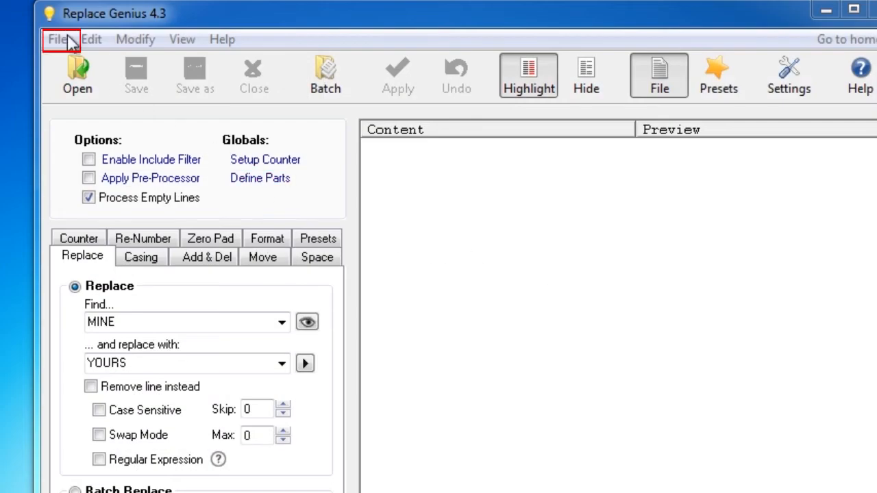
# Start batch processing and add both THAT IS MINE and THIS IS MINE documents.
pyautogui.click(58, 38)
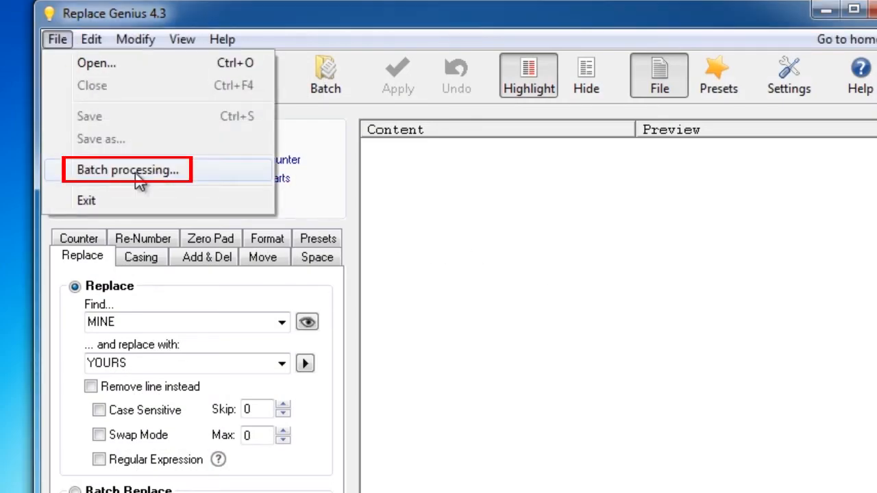
pyautogui.click(127, 170)
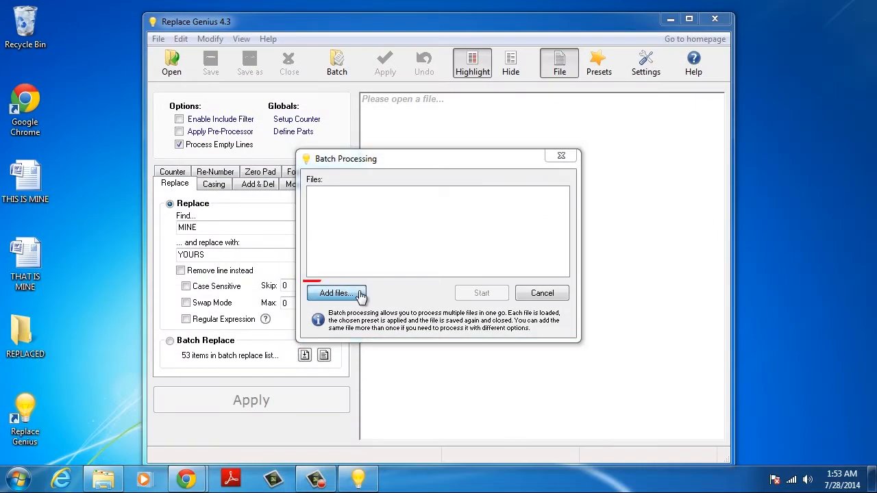
pyautogui.click(336, 293)
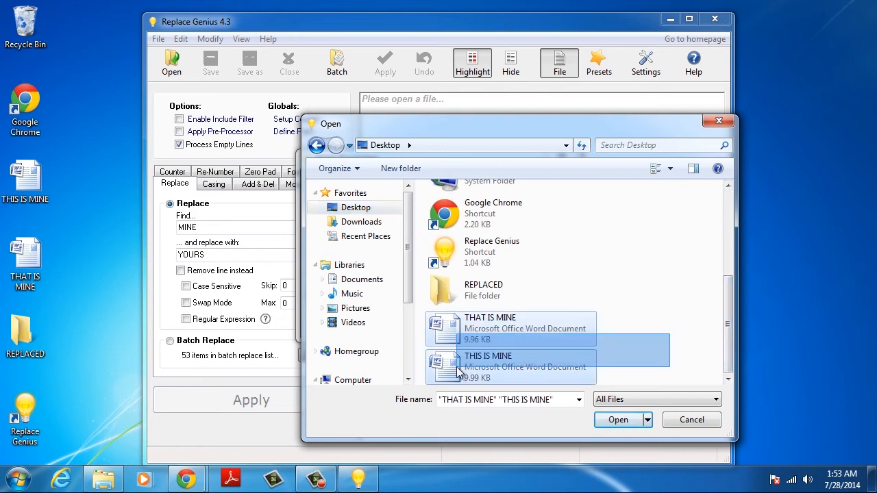
pyautogui.click(617, 420)
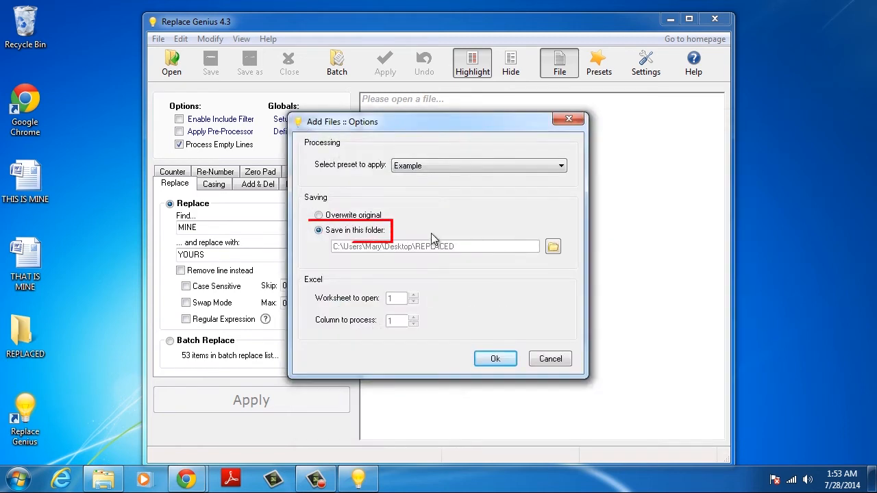
# Set REPLACED as the output folder and run the replacement on both files.
pyautogui.click(552, 246)
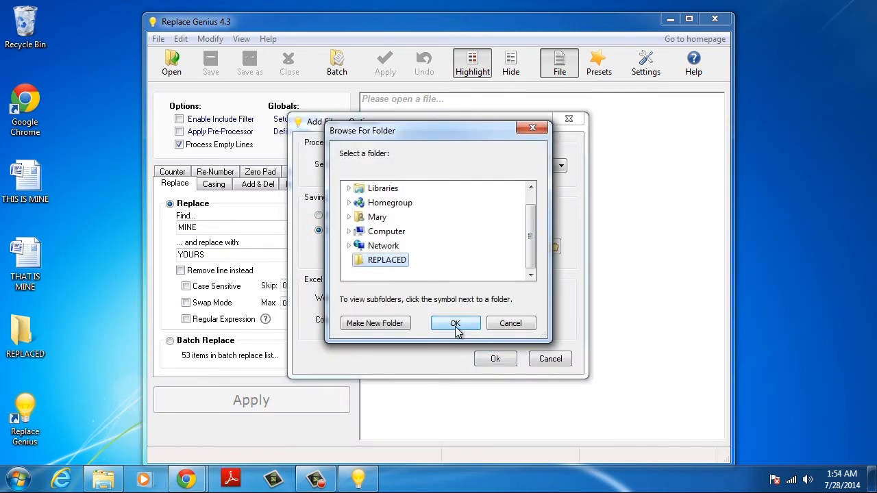
pyautogui.click(455, 324)
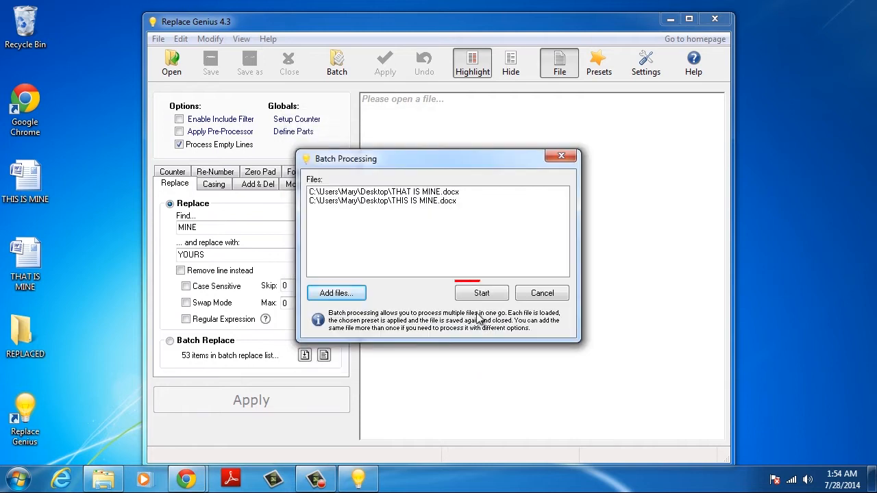
pyautogui.click(481, 293)
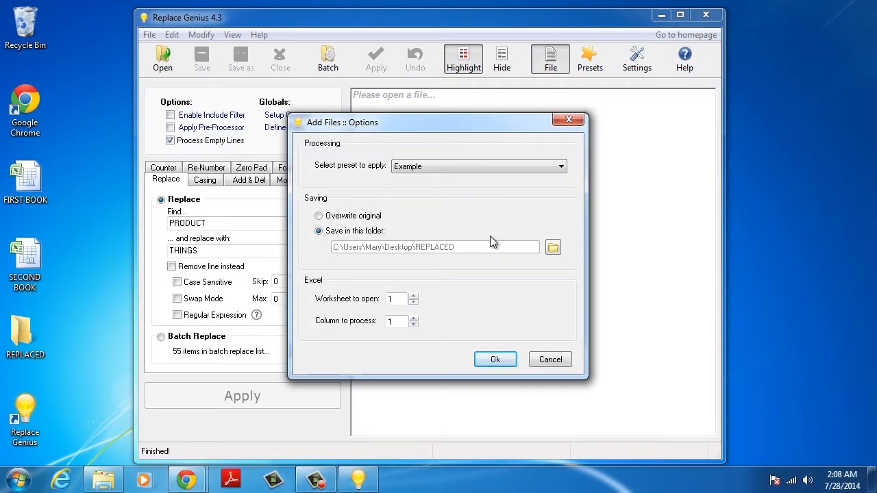
pyautogui.click(550, 359)
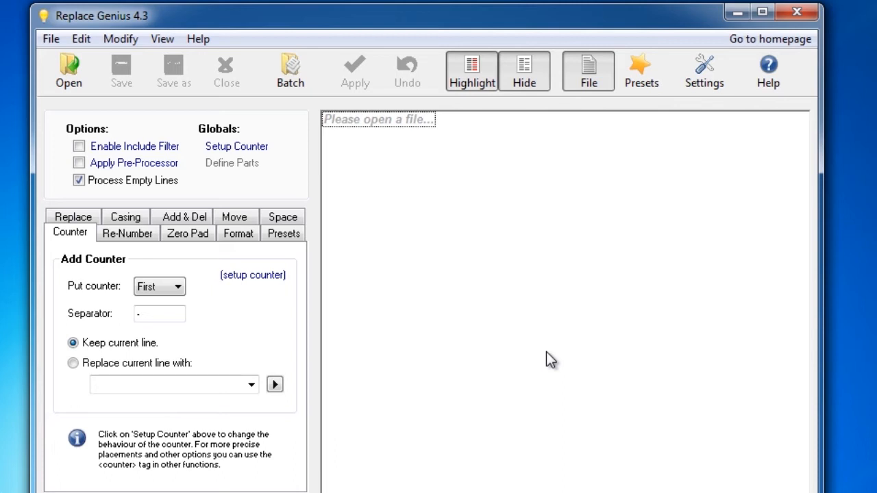
pyautogui.moveTo(641, 72)
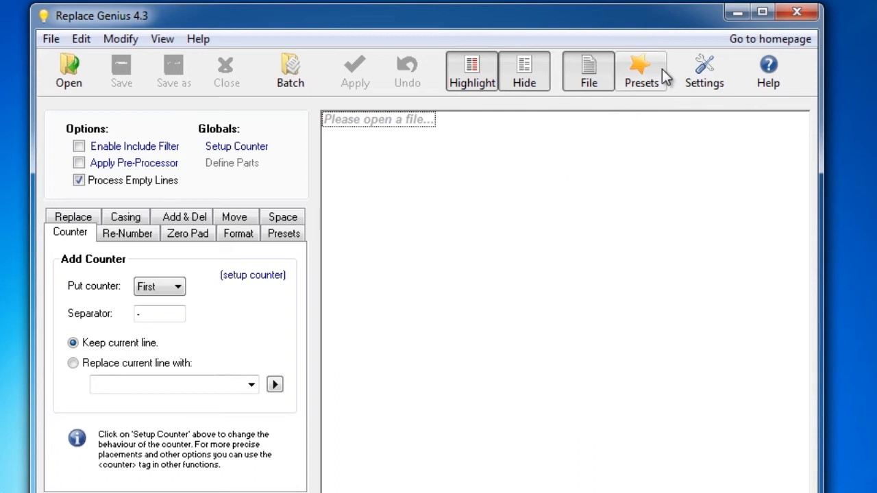
# Create a new preset named Personal Preset and add the Replace MINE with YOURS command to it.
pyautogui.click(642, 71)
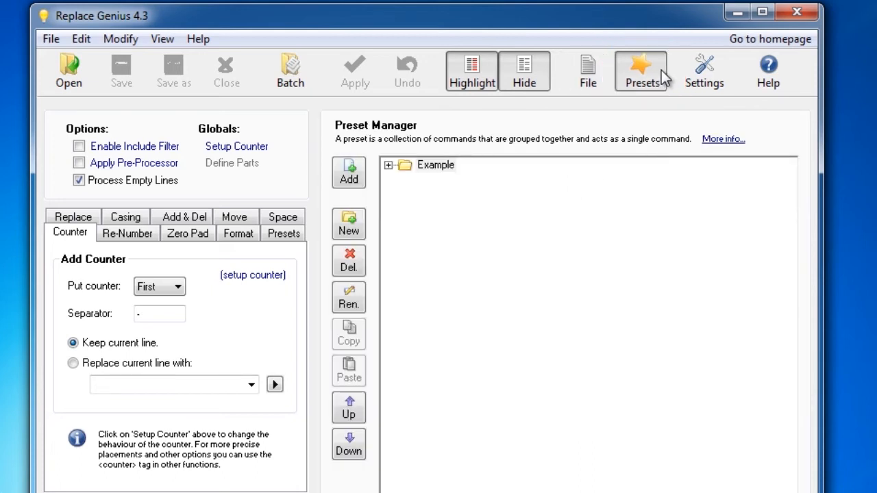
pyautogui.click(348, 224)
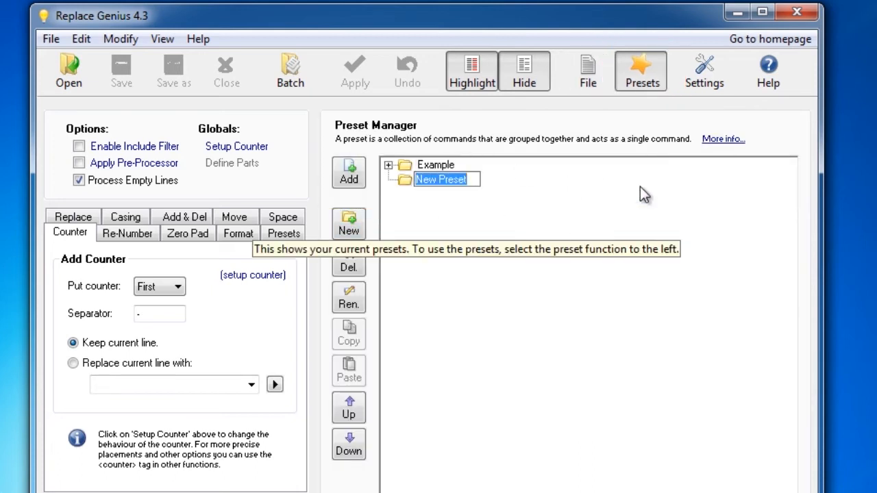
pyautogui.write('Personal Preset')
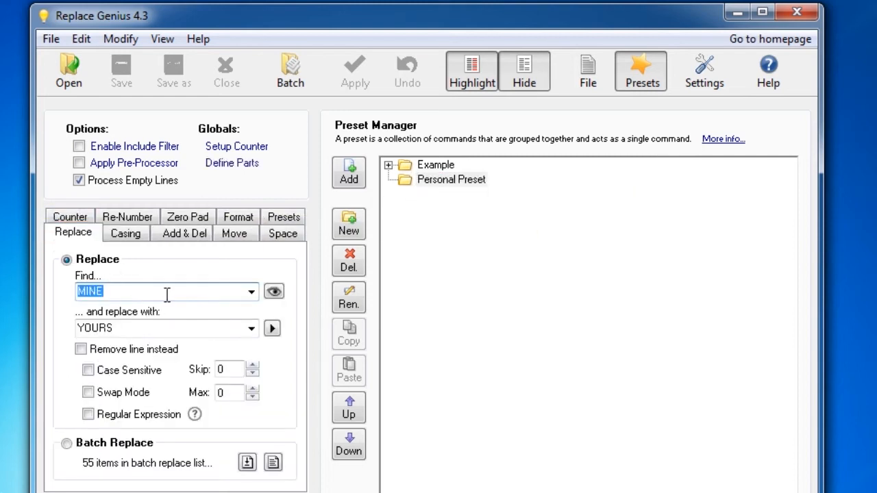
pyautogui.click(348, 173)
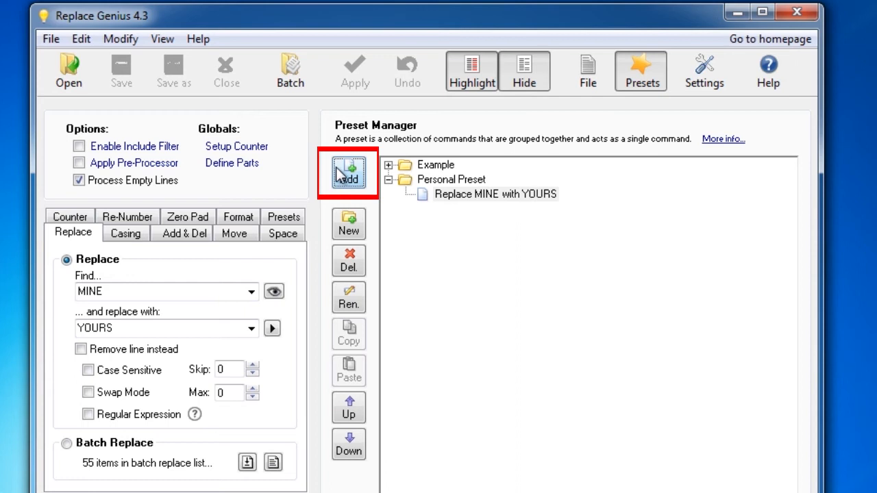
pyautogui.click(495, 195)
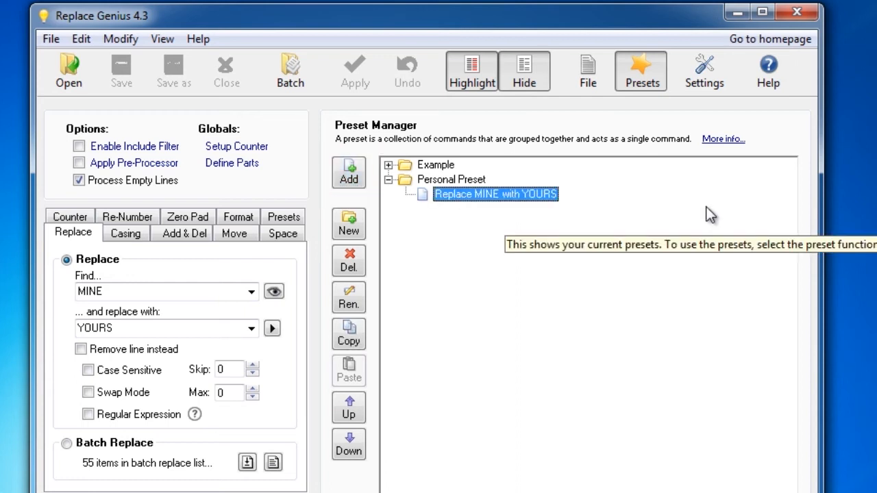